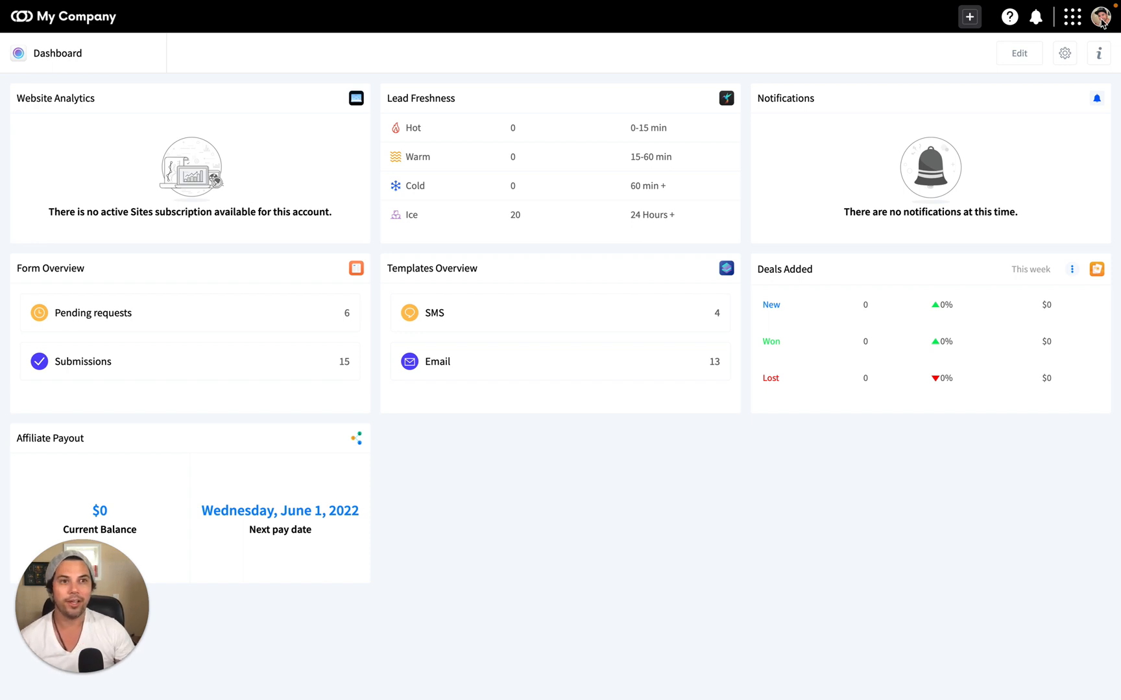
- Open account Settings from the avatar dropdown to reach the My Profile page
{"action": "left_click", "coordinate": [1103, 17]}
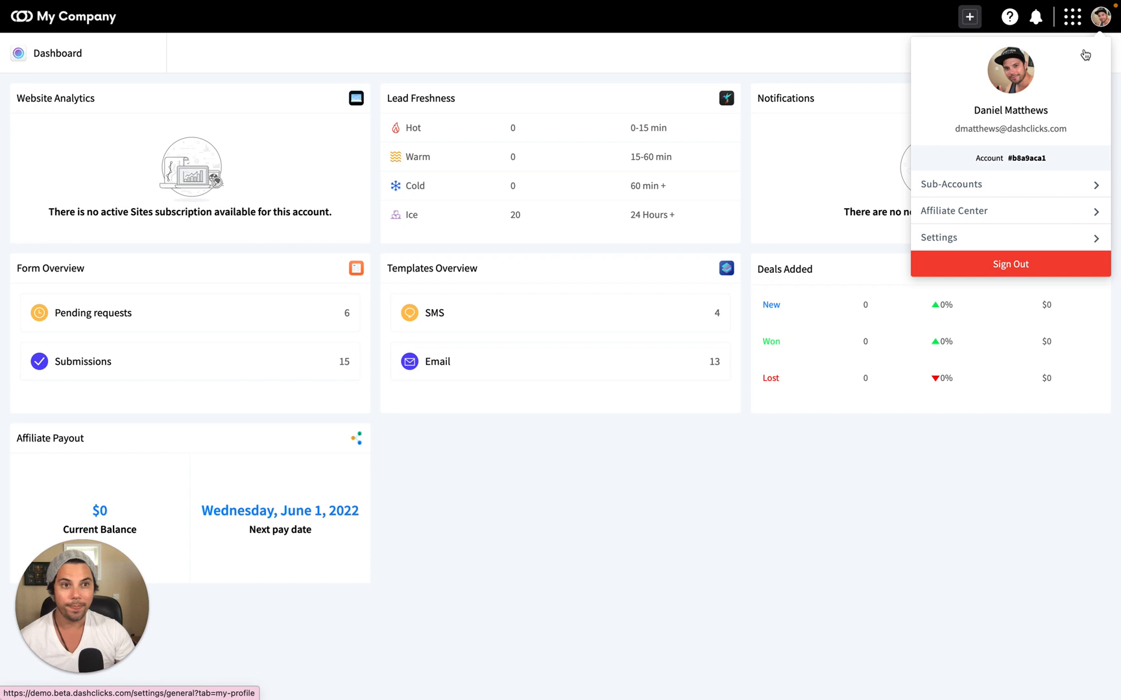
{"action": "left_click", "coordinate": [937, 238]}
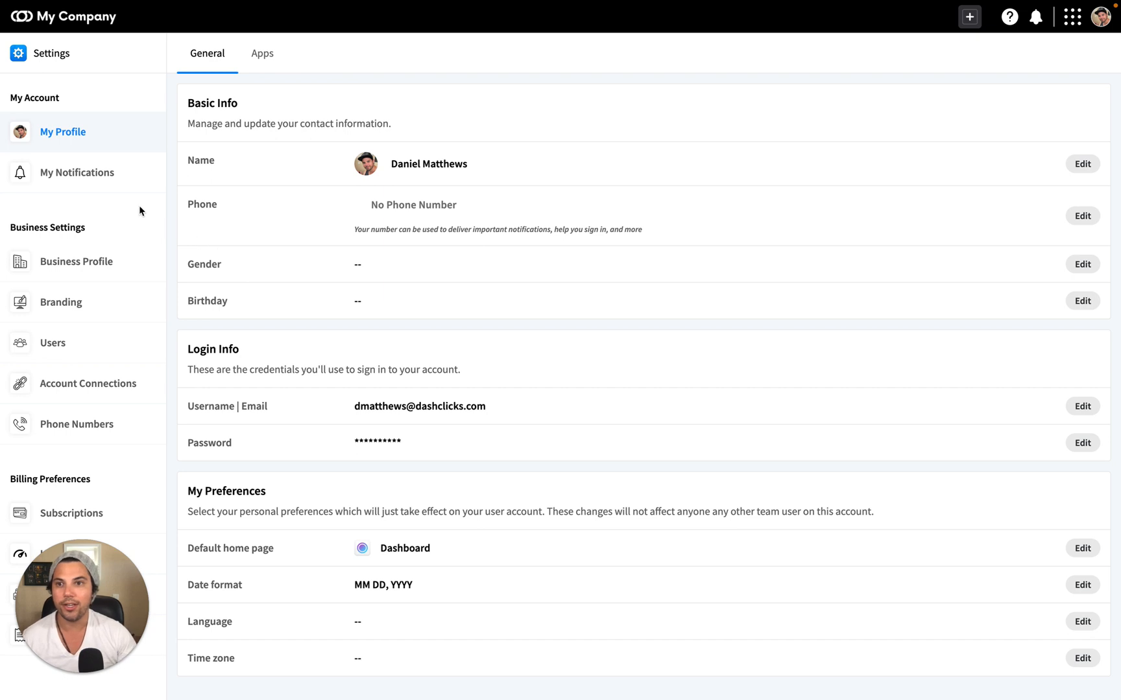
{"action": "mouse_move", "coordinate": [63, 138]}
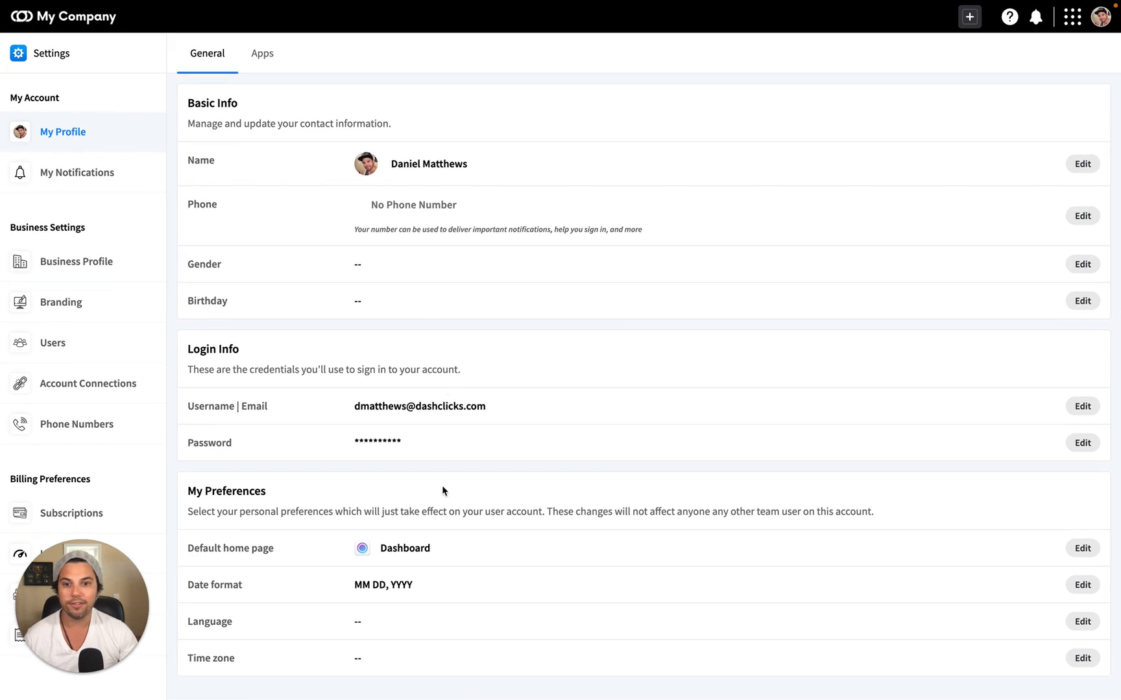
{"action": "mouse_move", "coordinate": [619, 355]}
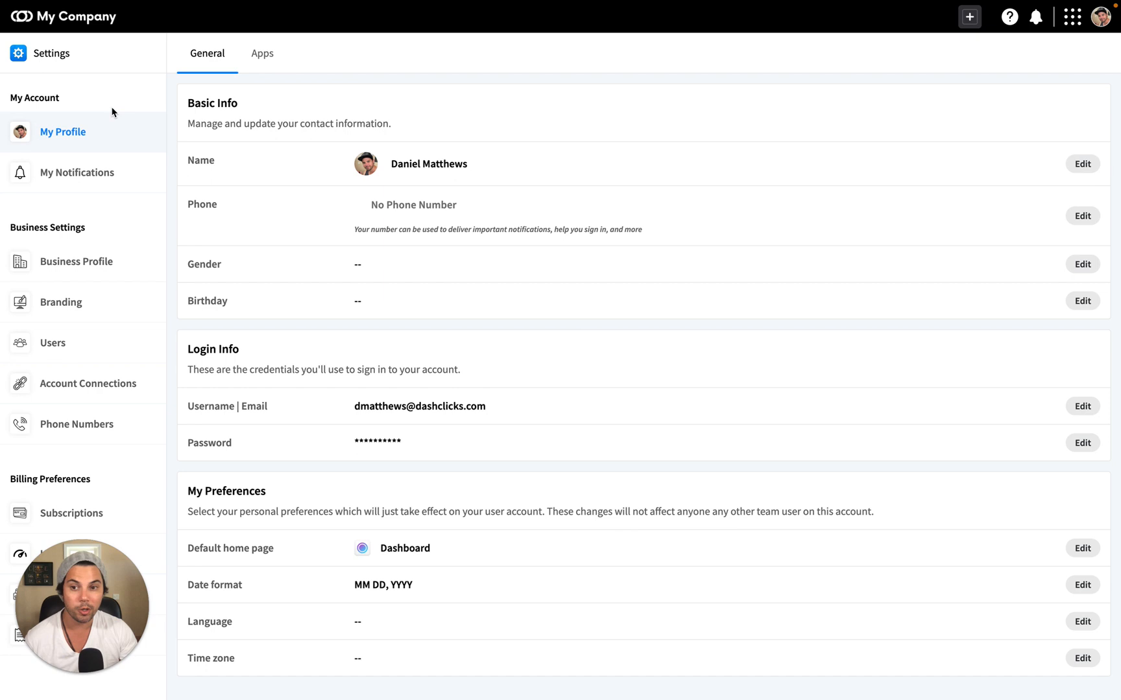
{"action": "mouse_move", "coordinate": [644, 372]}
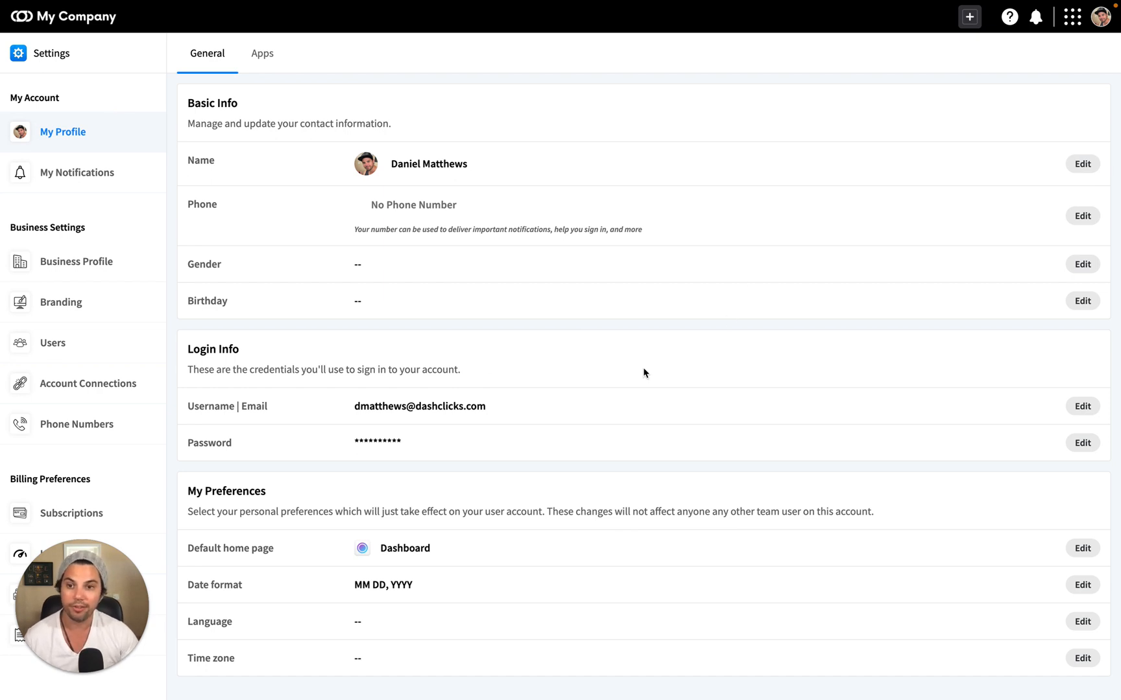
{"action": "mouse_move", "coordinate": [126, 256]}
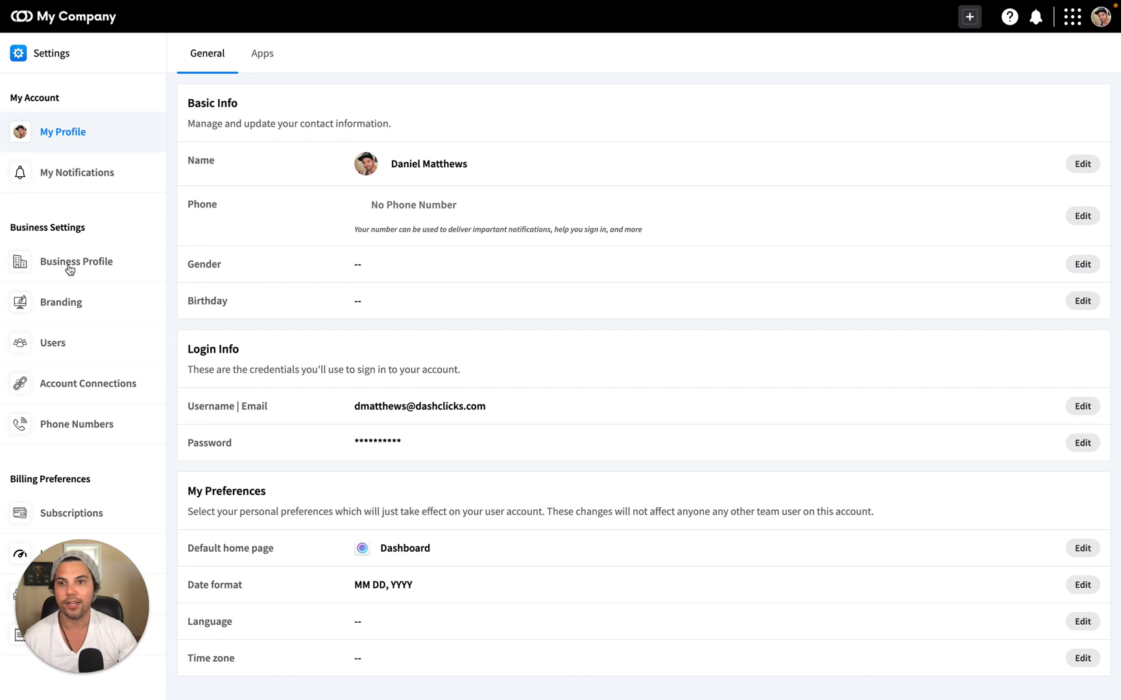
{"action": "left_click", "coordinate": [76, 261]}
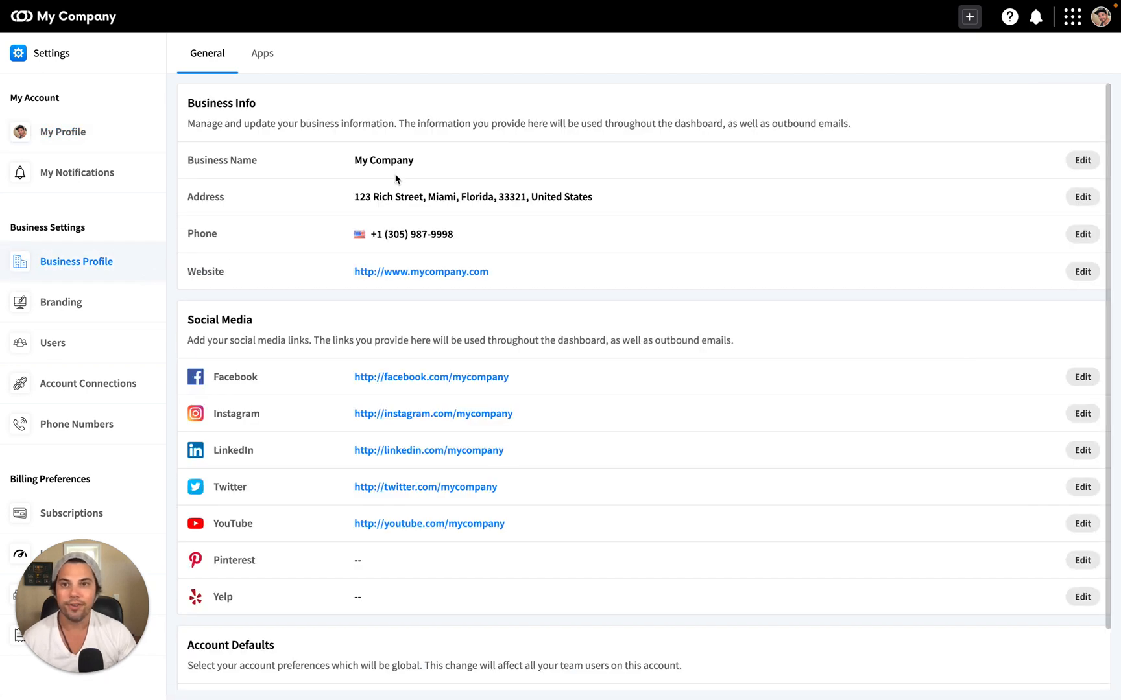
- Scroll through the Business Profile page to review business info and social media links
{"action": "scroll", "scroll_direction": "down", "scroll_amount": 3}
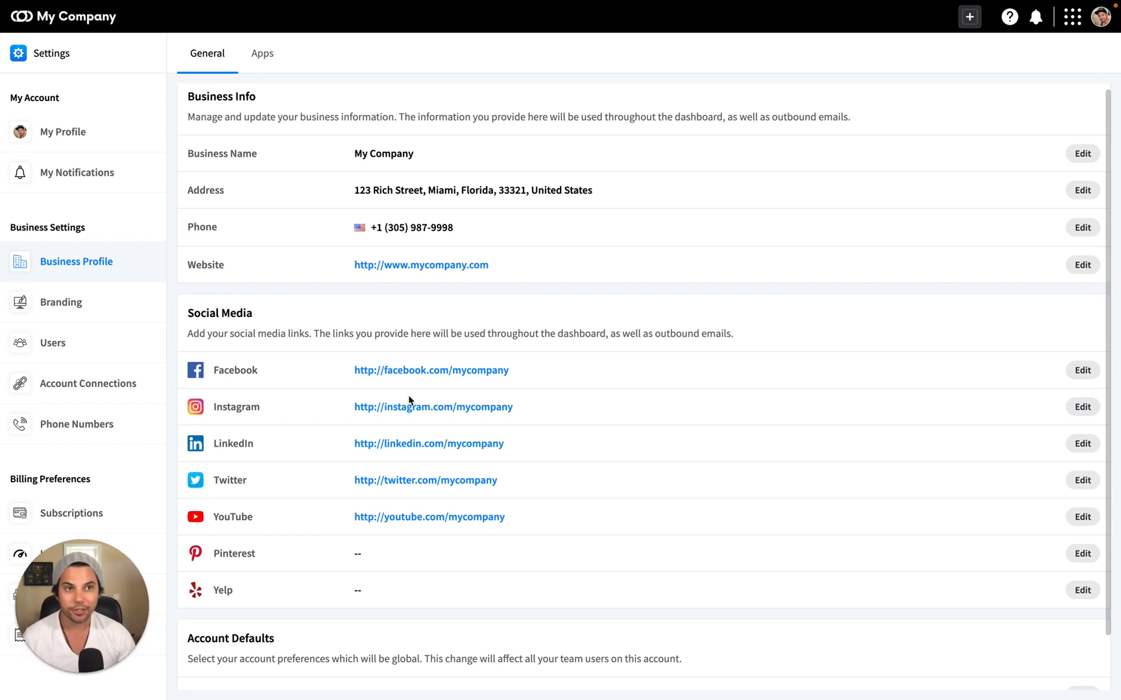
{"action": "left_click", "coordinate": [63, 131]}
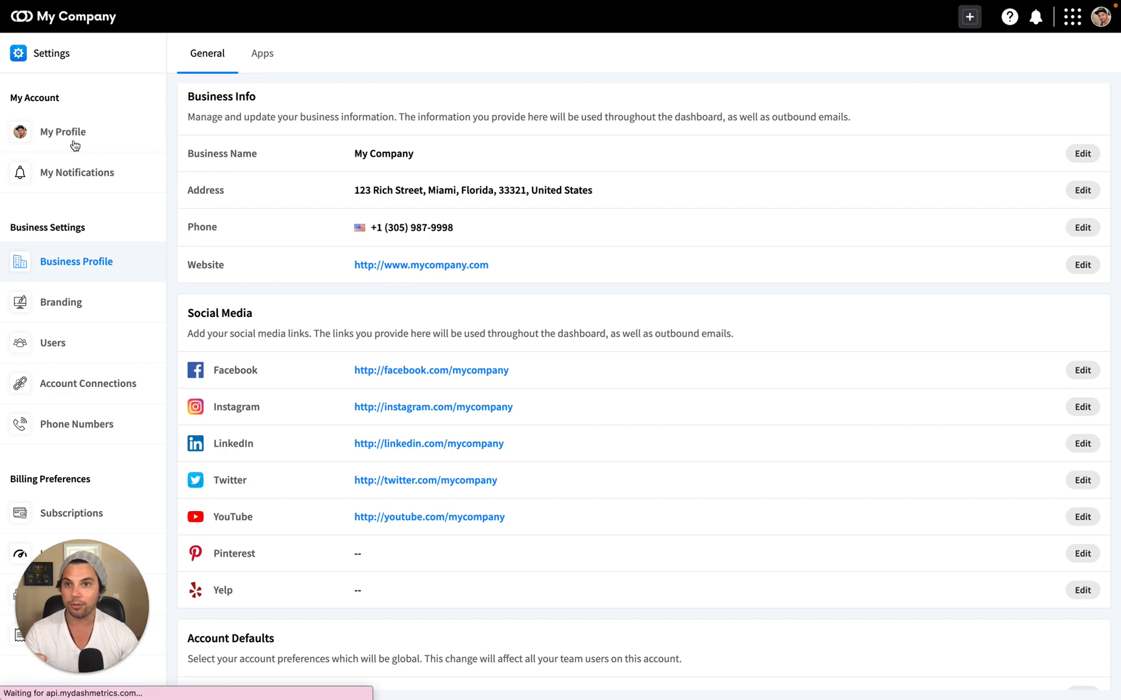
{"action": "left_click", "coordinate": [63, 131]}
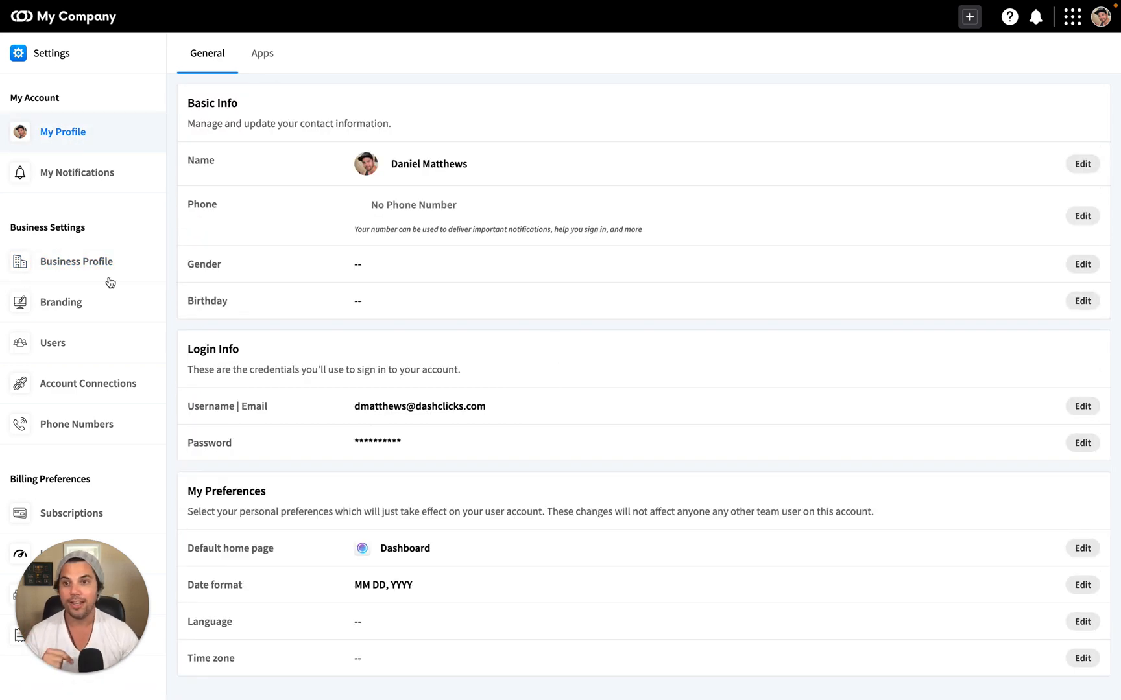
{"action": "left_click", "coordinate": [77, 261]}
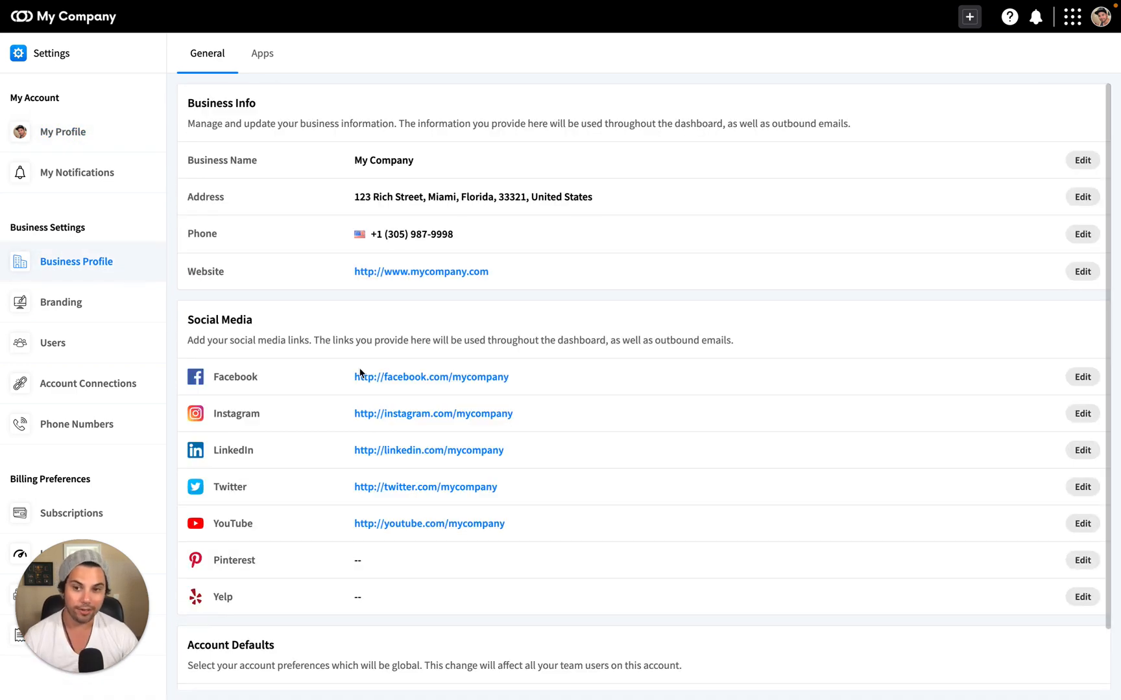
{"action": "mouse_move", "coordinate": [404, 373]}
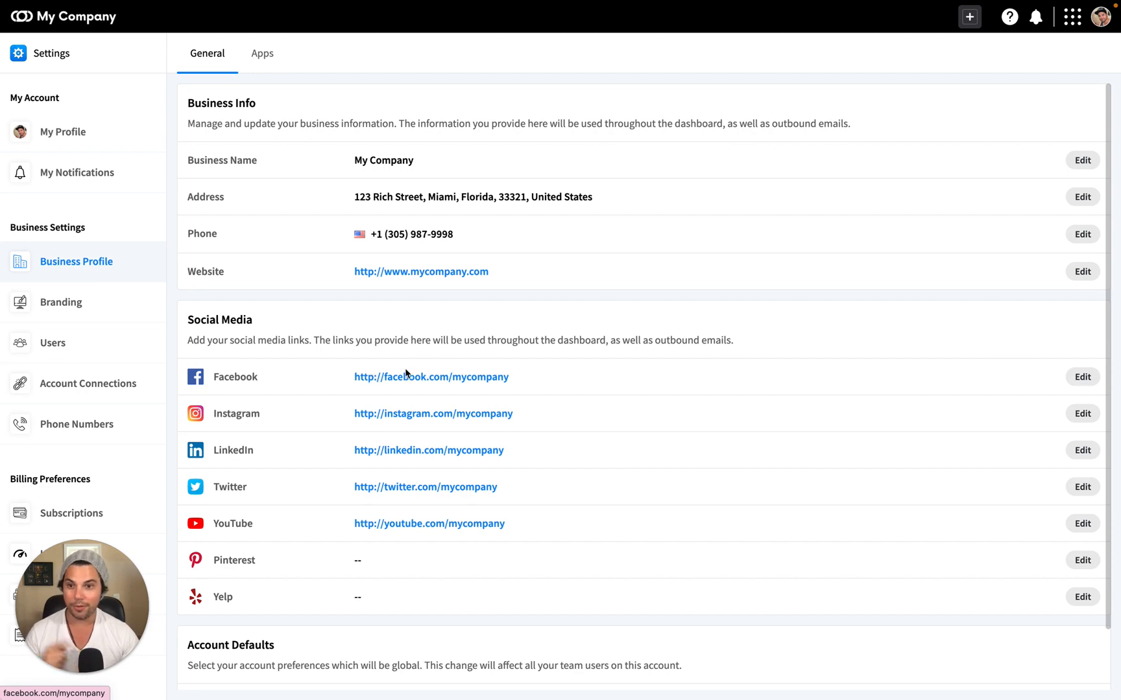